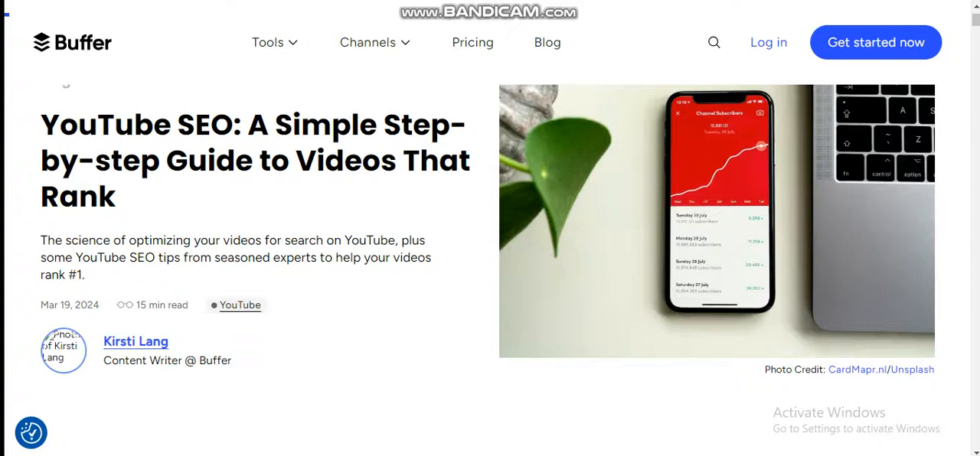
pyautogui.scroll(-3)
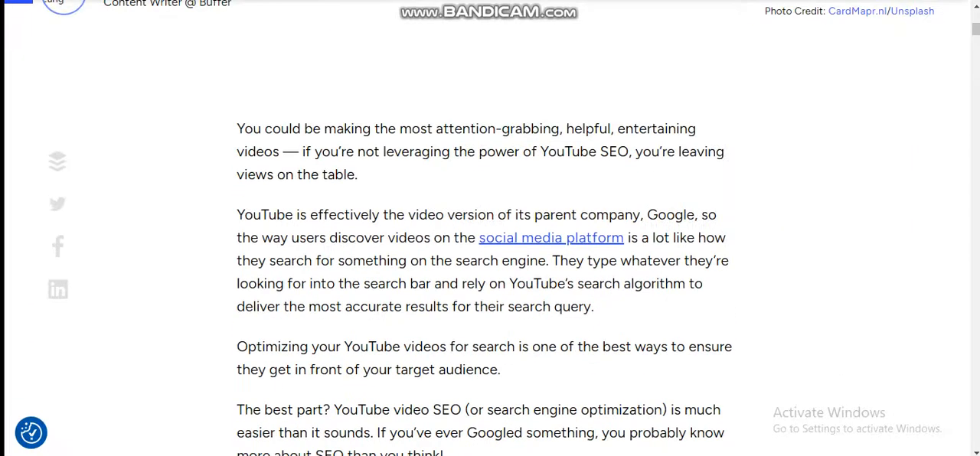
pyautogui.scroll(-3)
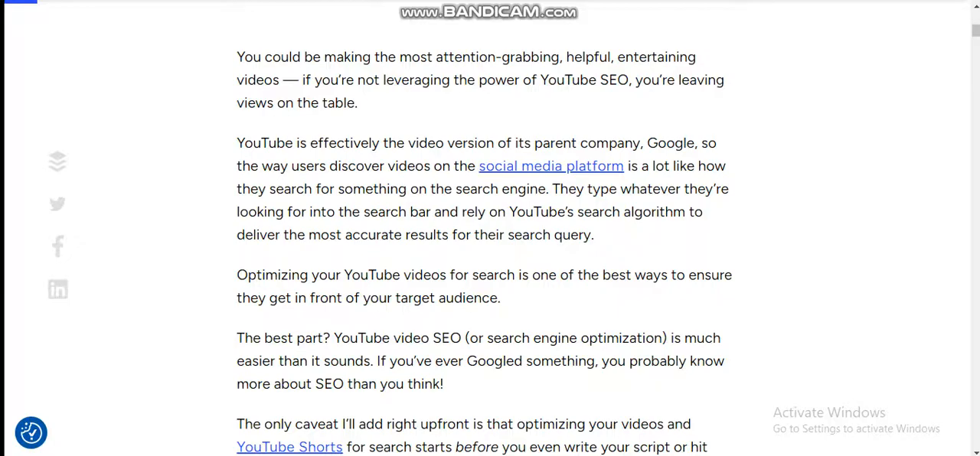
pyautogui.scroll(-3)
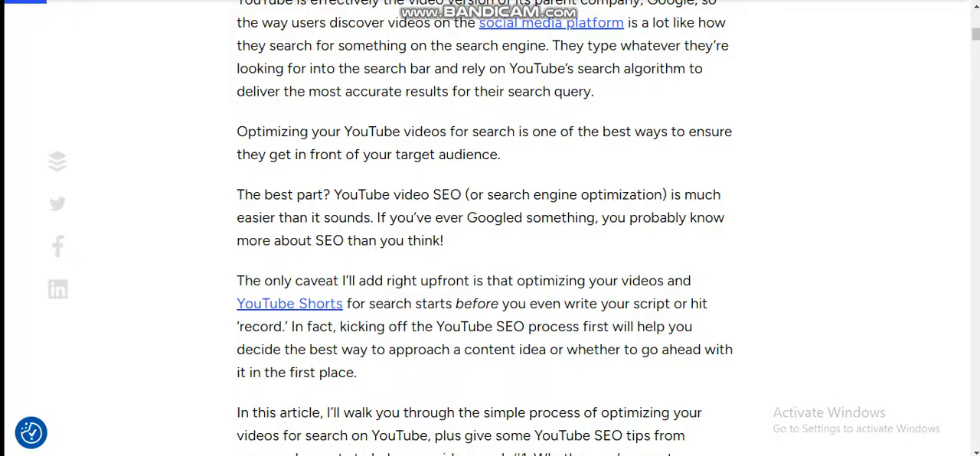
pyautogui.scroll(-3)
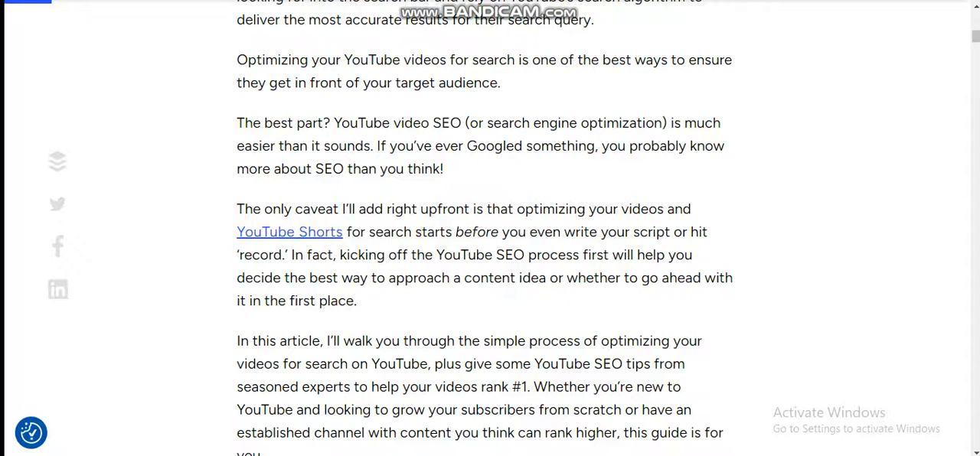
pyautogui.scroll(-3)
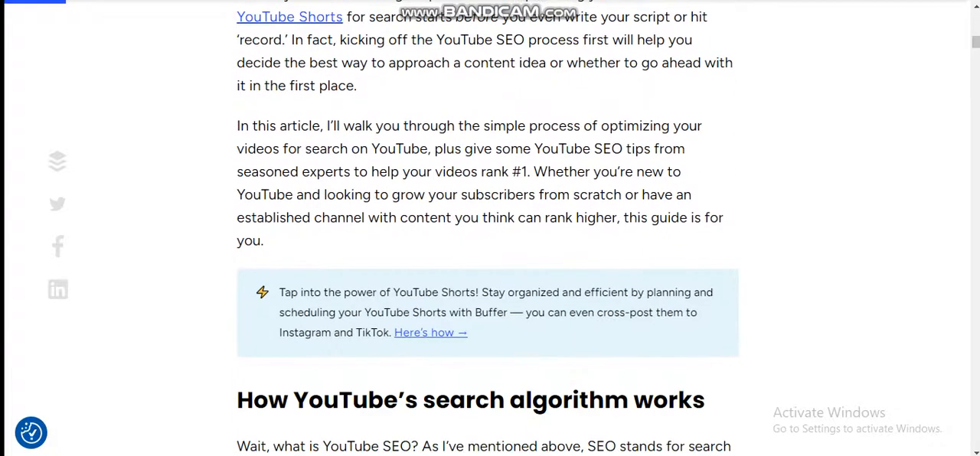
pyautogui.scroll(-3)
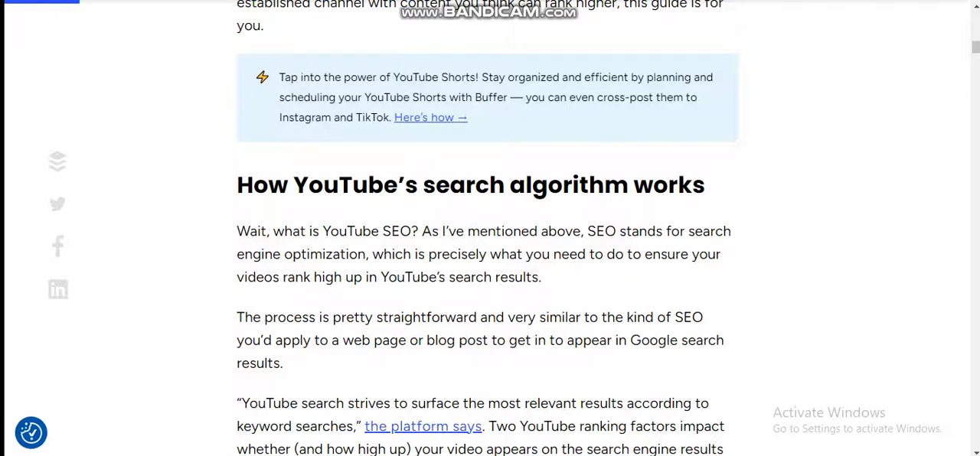
pyautogui.scroll(-3)
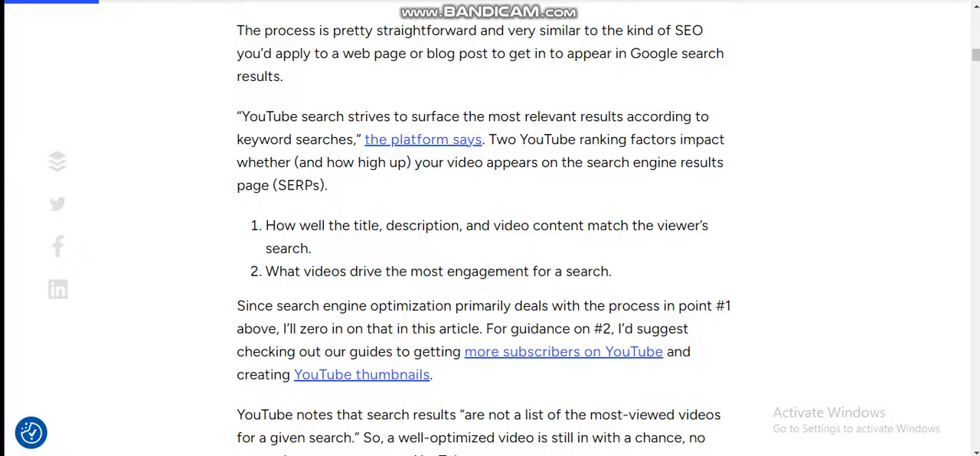
pyautogui.scroll(-3)
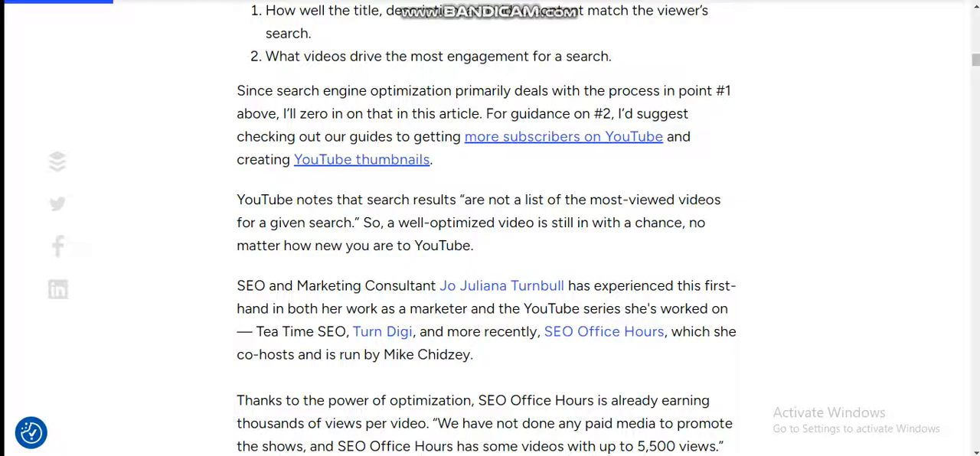
pyautogui.scroll(-3)
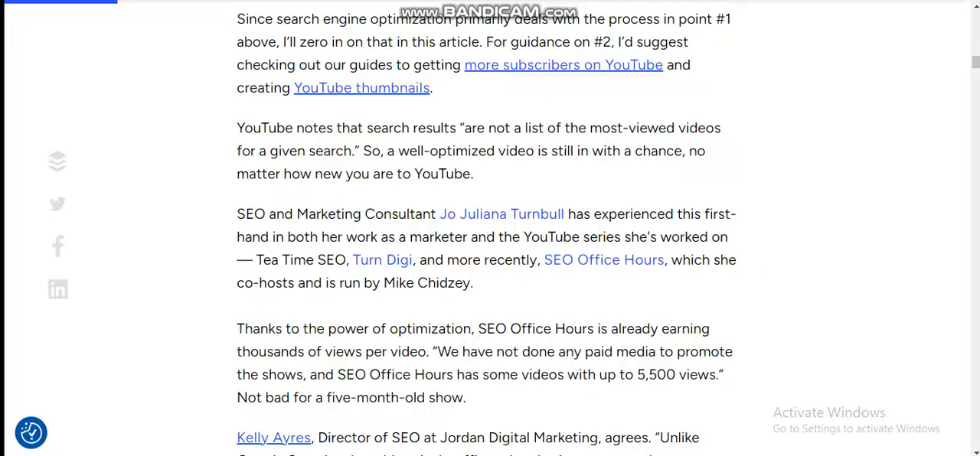
pyautogui.scroll(-3)
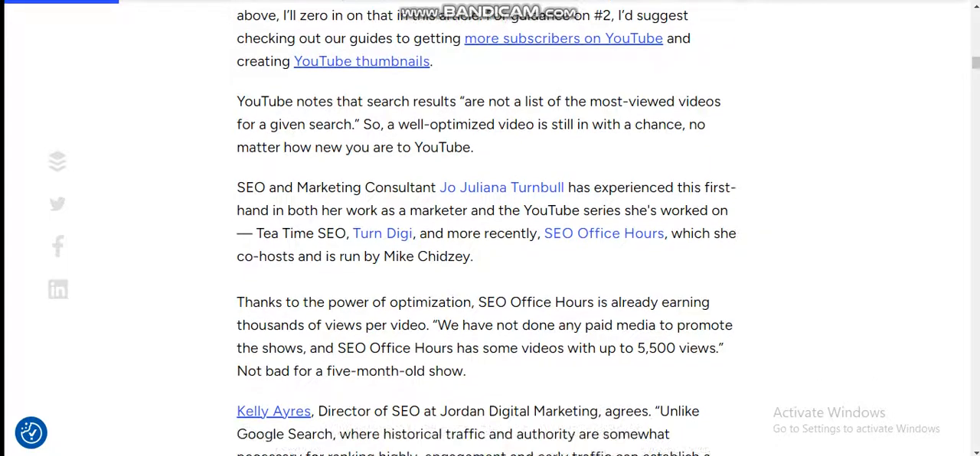
pyautogui.scroll(-3)
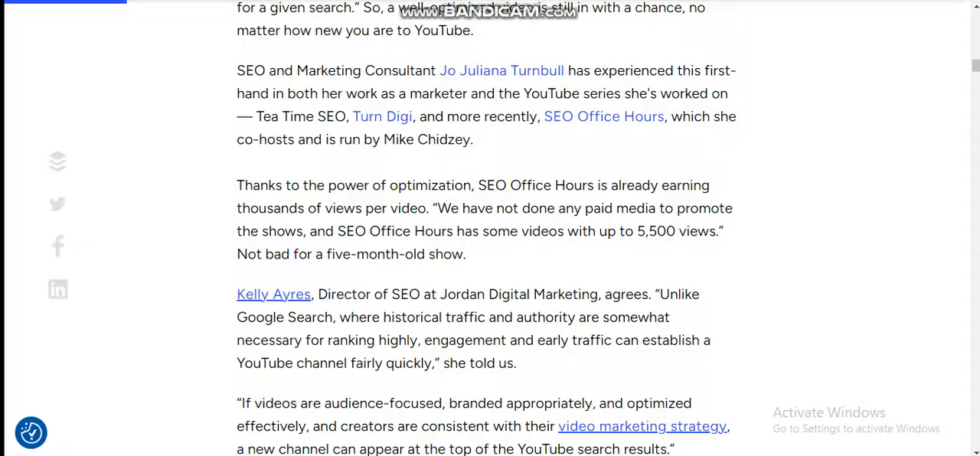
pyautogui.scroll(-3)
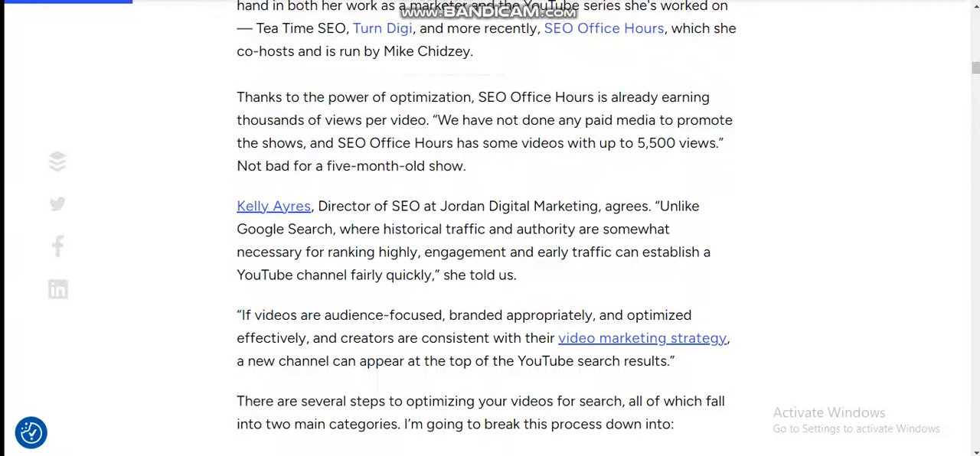
pyautogui.scroll(-3)
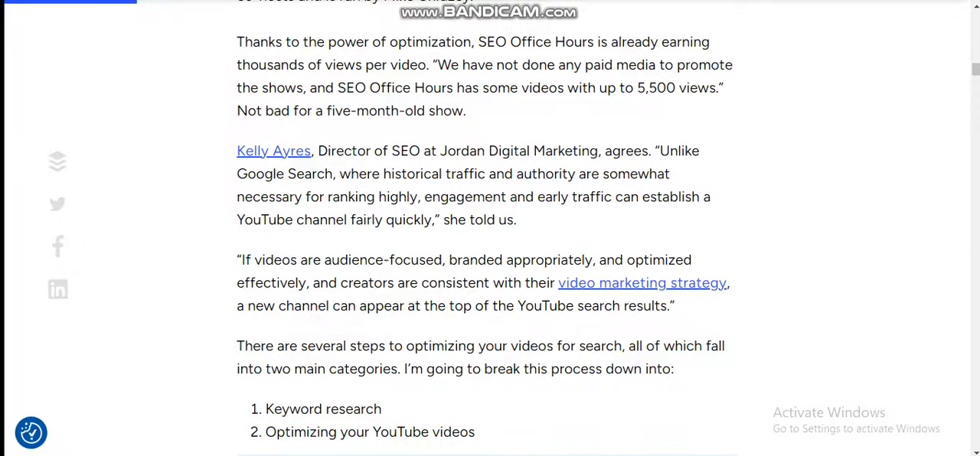
pyautogui.scroll(-3)
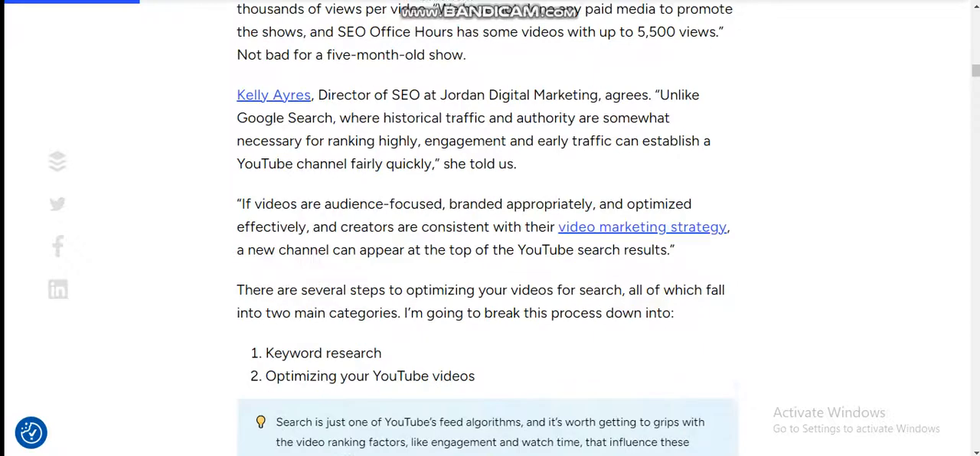
pyautogui.scroll(-3)
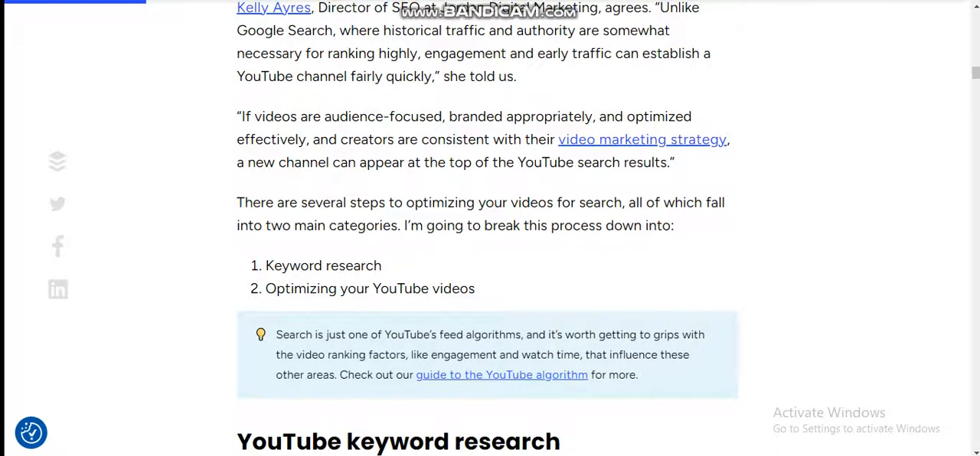
pyautogui.scroll(-3)
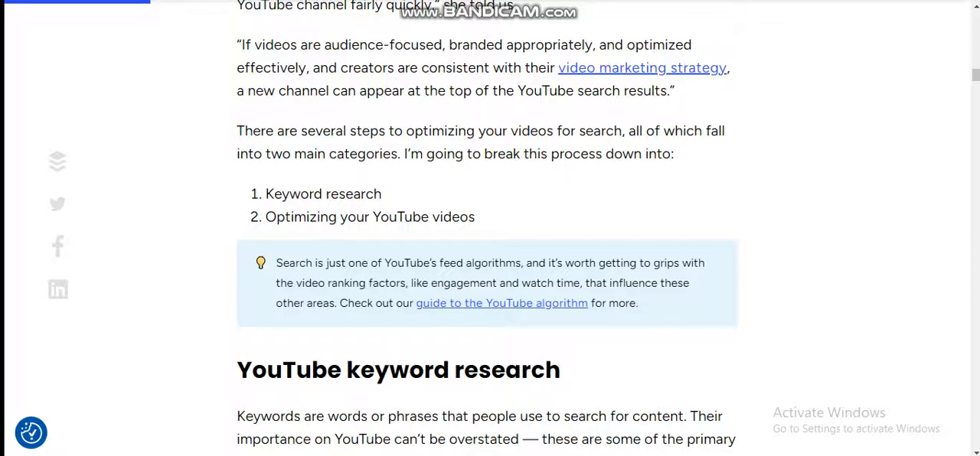
pyautogui.scroll(-3)
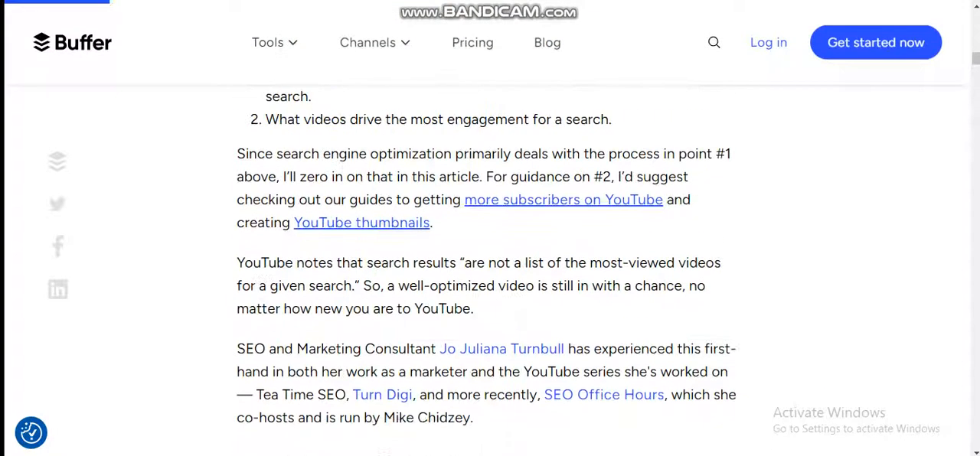